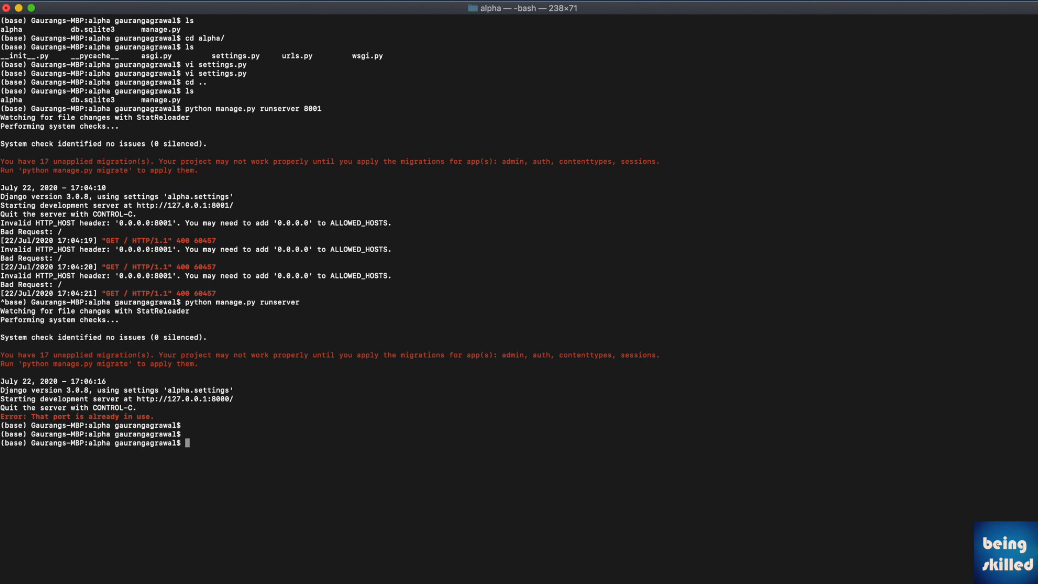
Step: Run python manage.py runserver 8001 to start the Django dev server again
type("python manage.py runserver 8001")
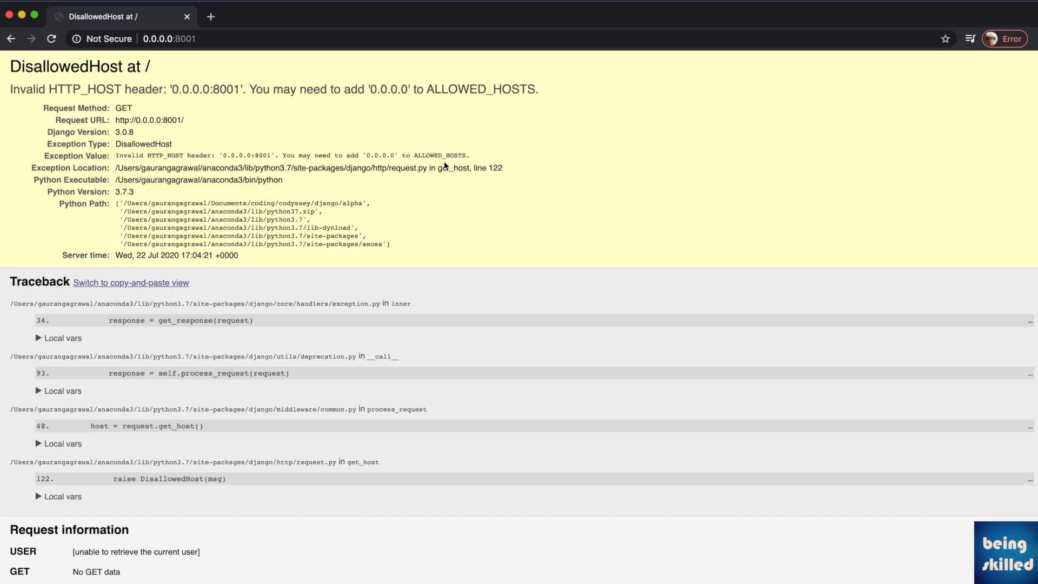
Step: Reload 0.0.0.0:8001 in Chrome, which returns the DisallowedHost error for '0.0.0.0'
left_click(51, 39)
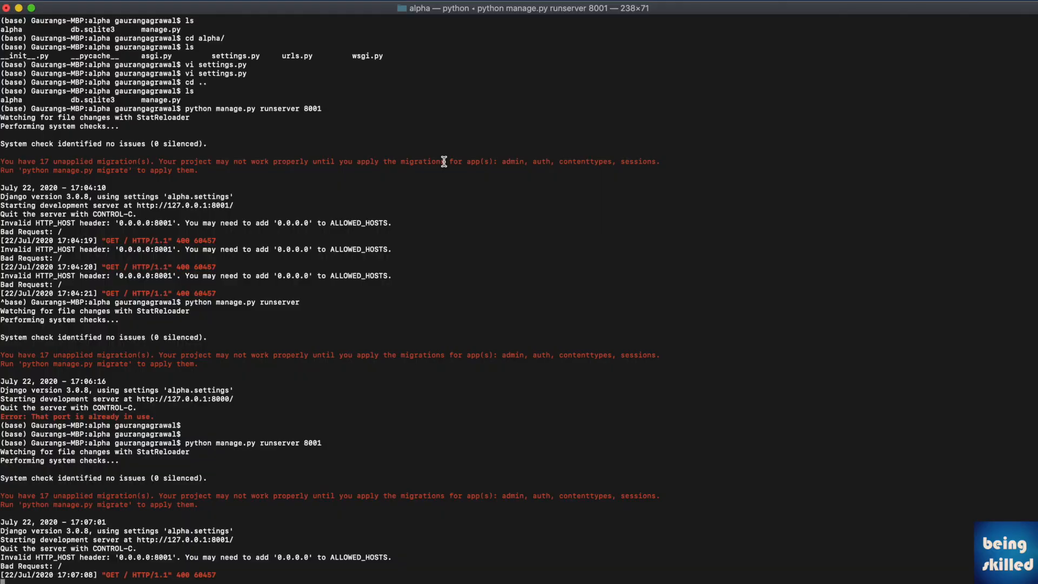
Step: Stop the dev server with Ctrl+C and open the project's settings.py in vi
key("ctrl+c")
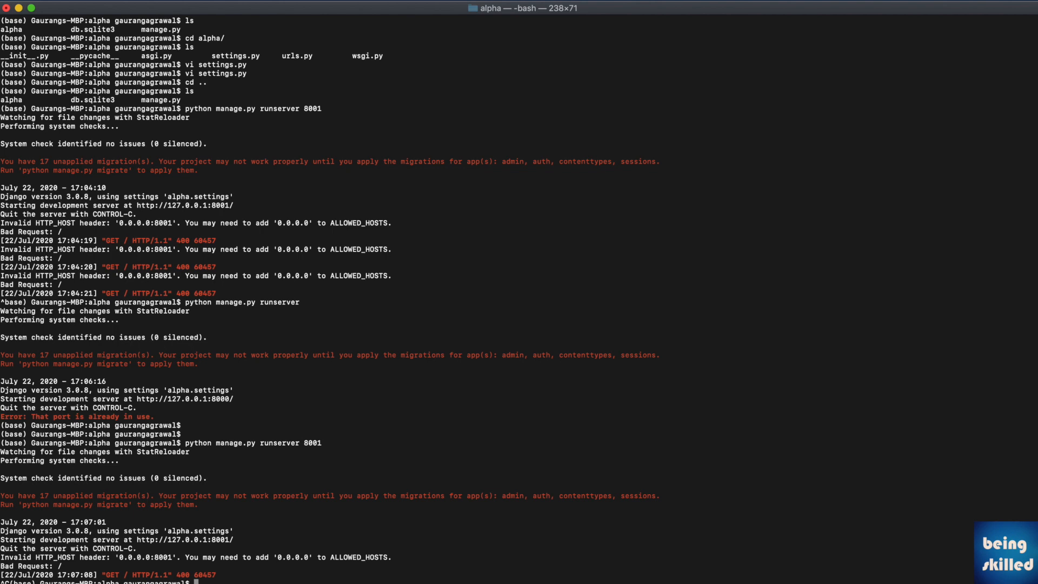
type("cd")
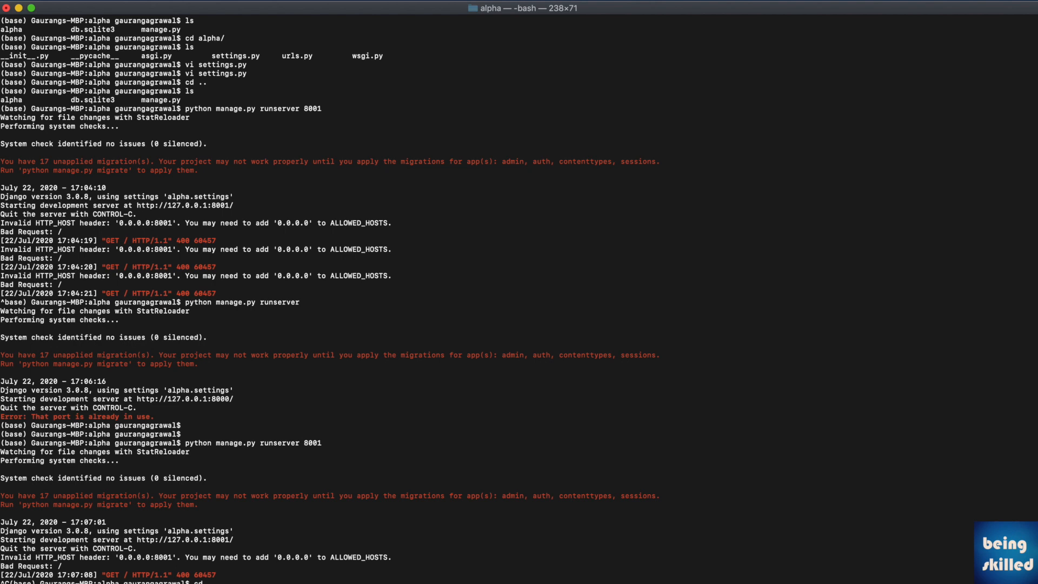
type("vi settings.py")
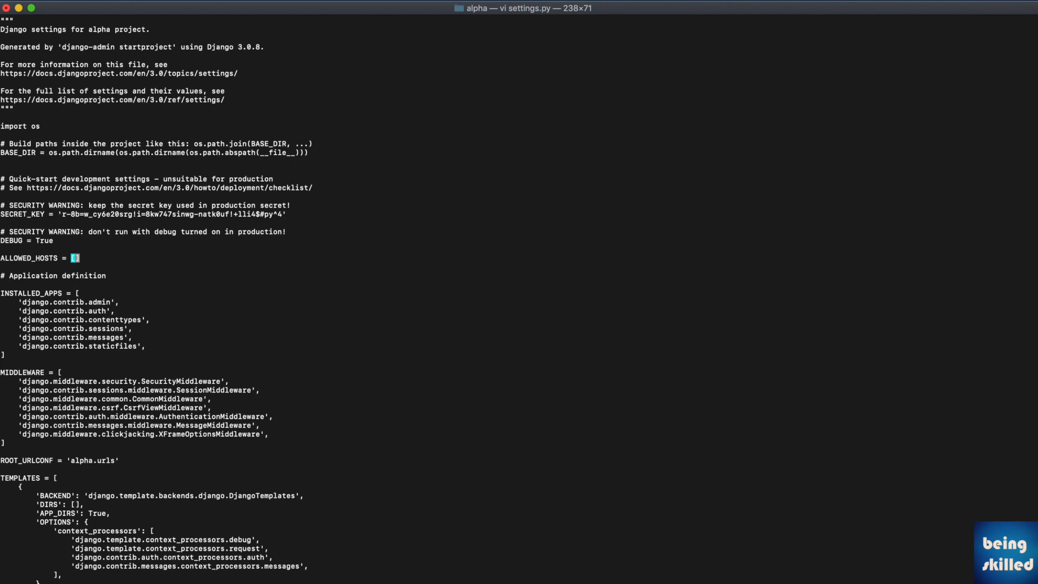
Step: Set ALLOWED_HOSTS to ['0.0.0.0'] in settings.py, then save and quit vi
type("';")
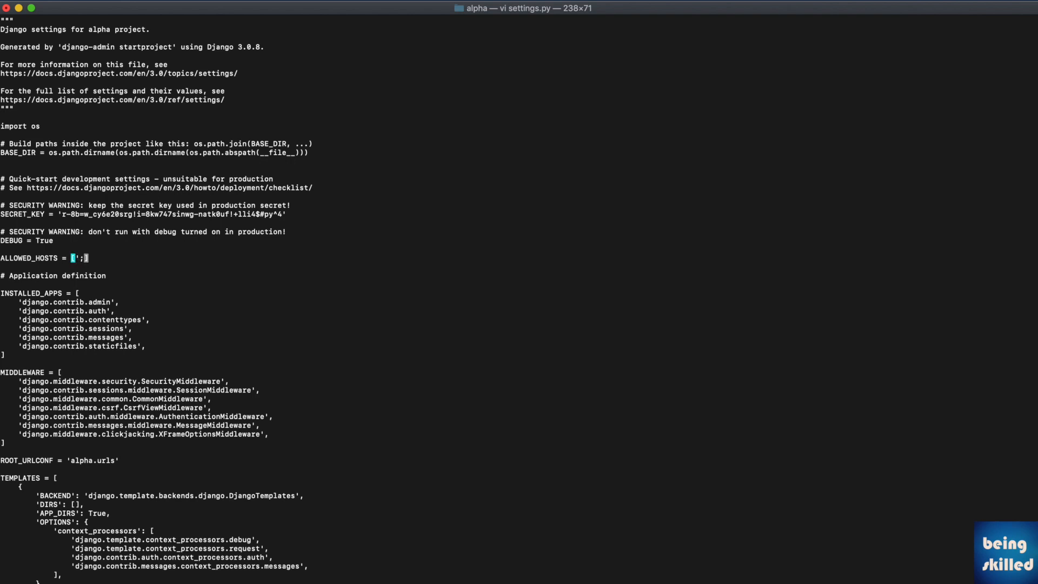
type("0.0")
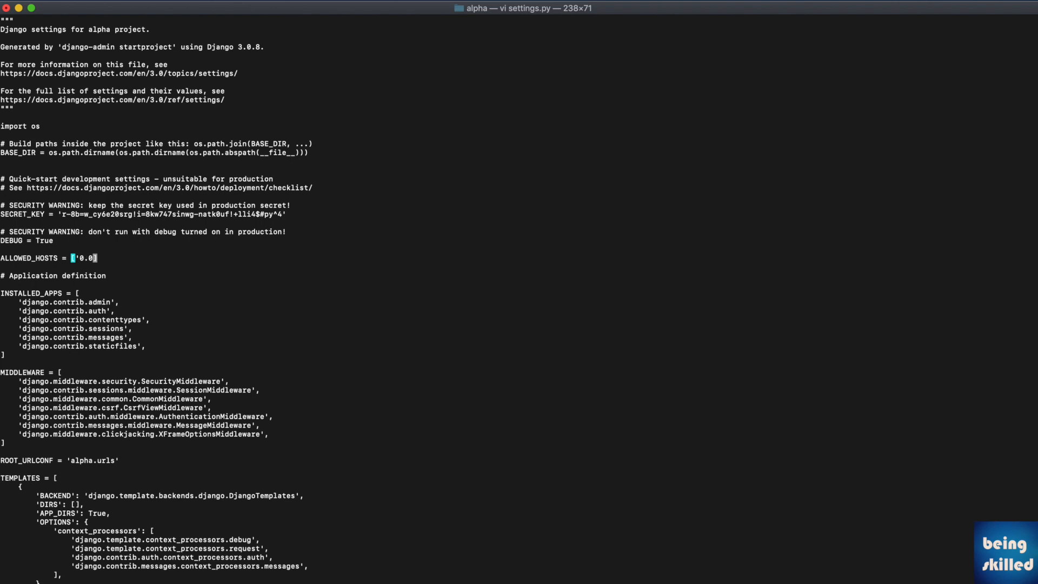
type(".0.0.")
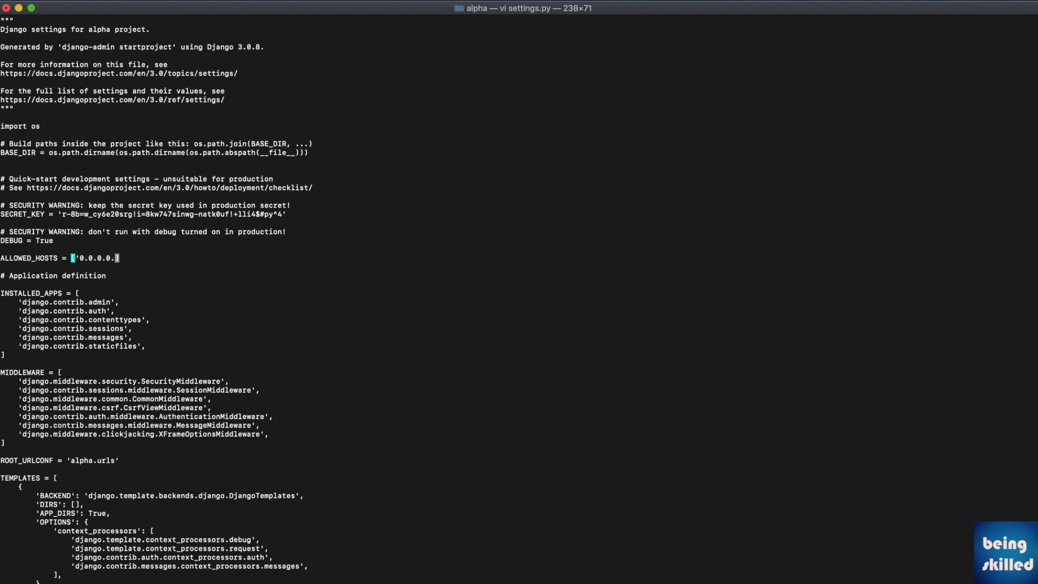
type(",")
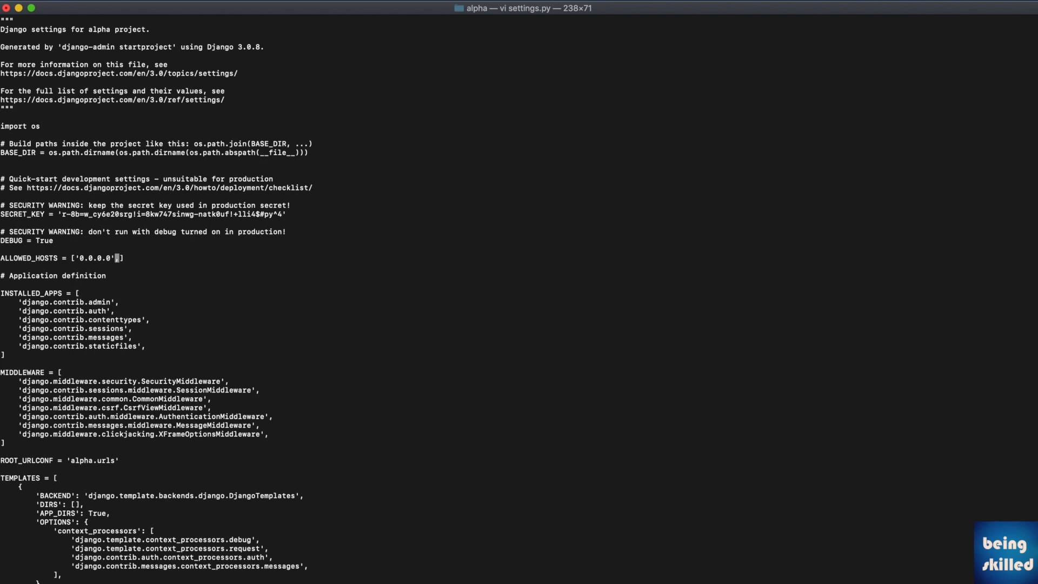
type(",")
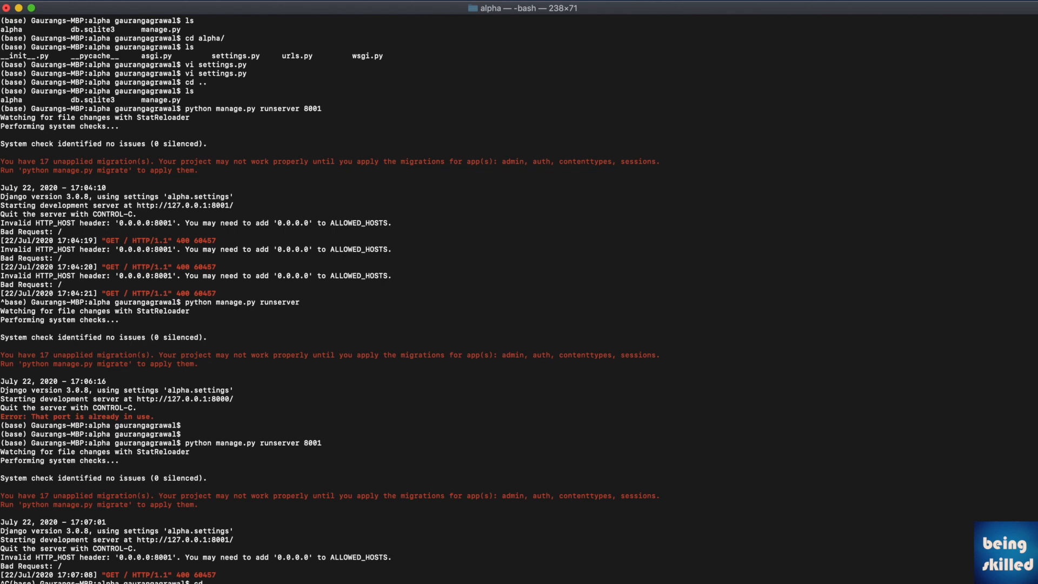
Step: Reload 0.0.0.0:8001 in Chrome so Django's install-worked-successfully page appears
scroll("down", 3)
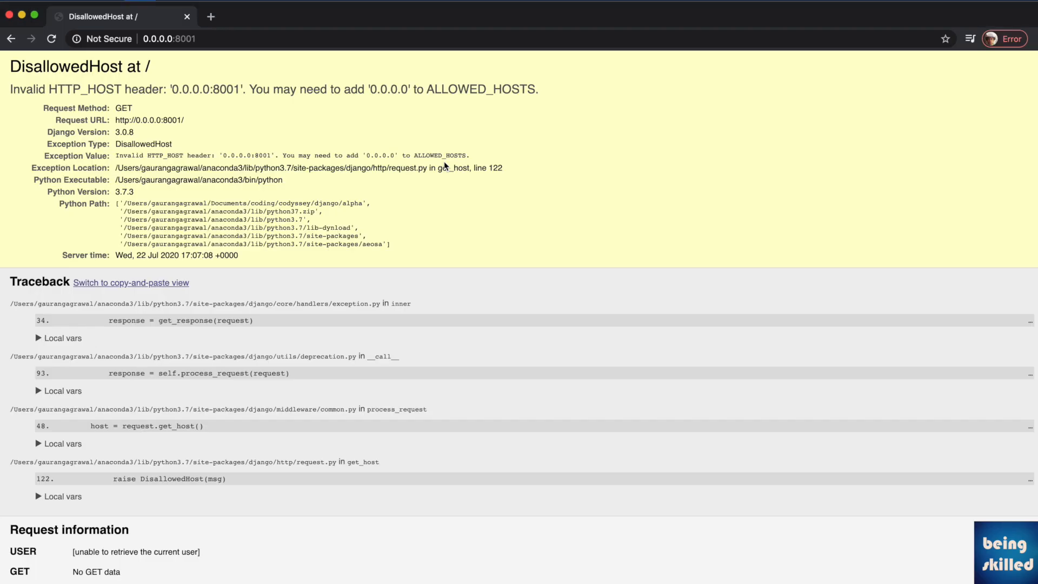
left_click(52, 39)
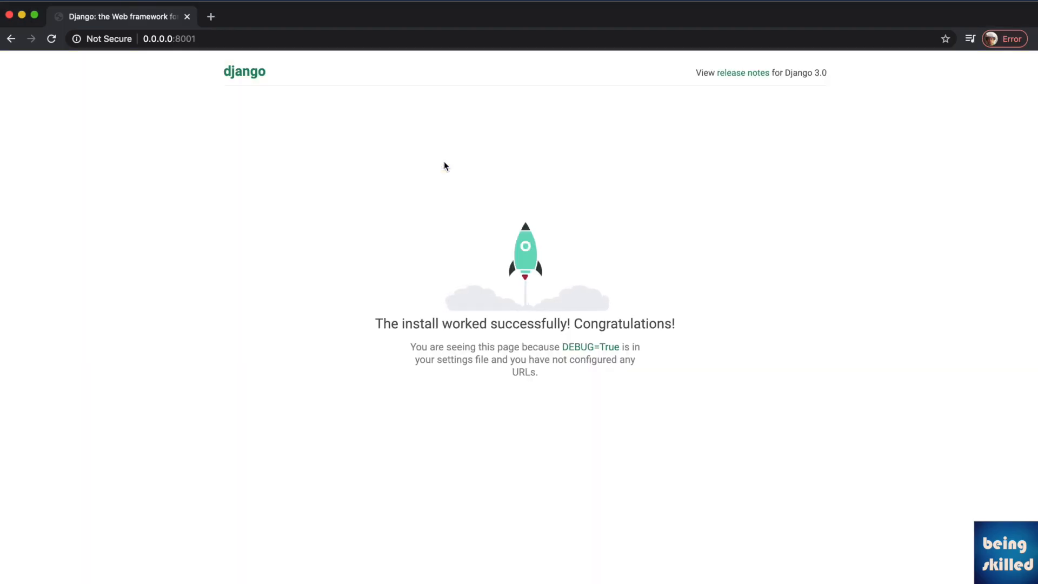